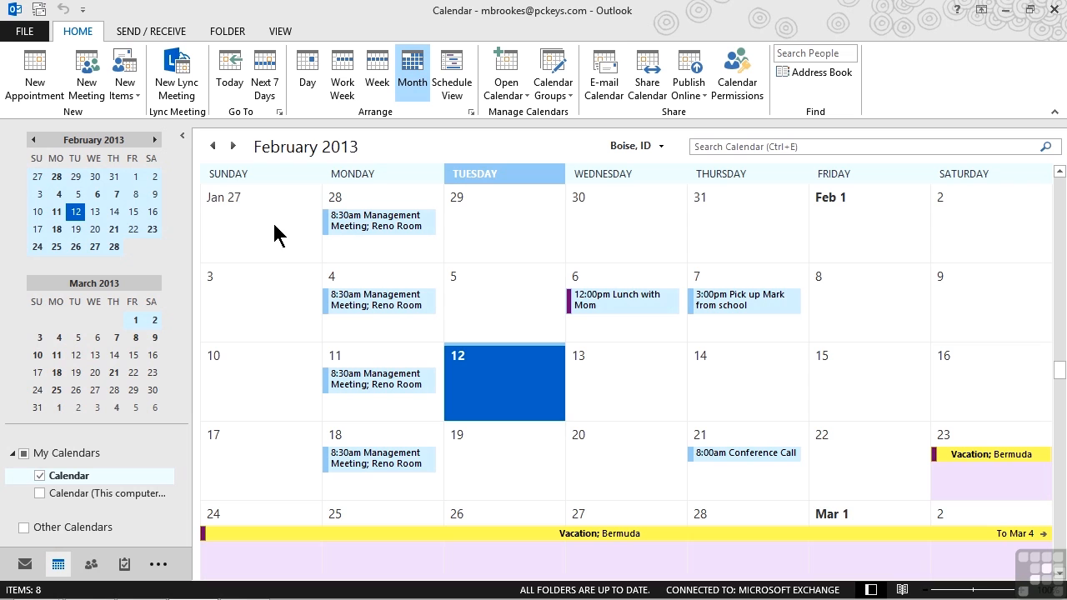
mouse_move(307, 74)
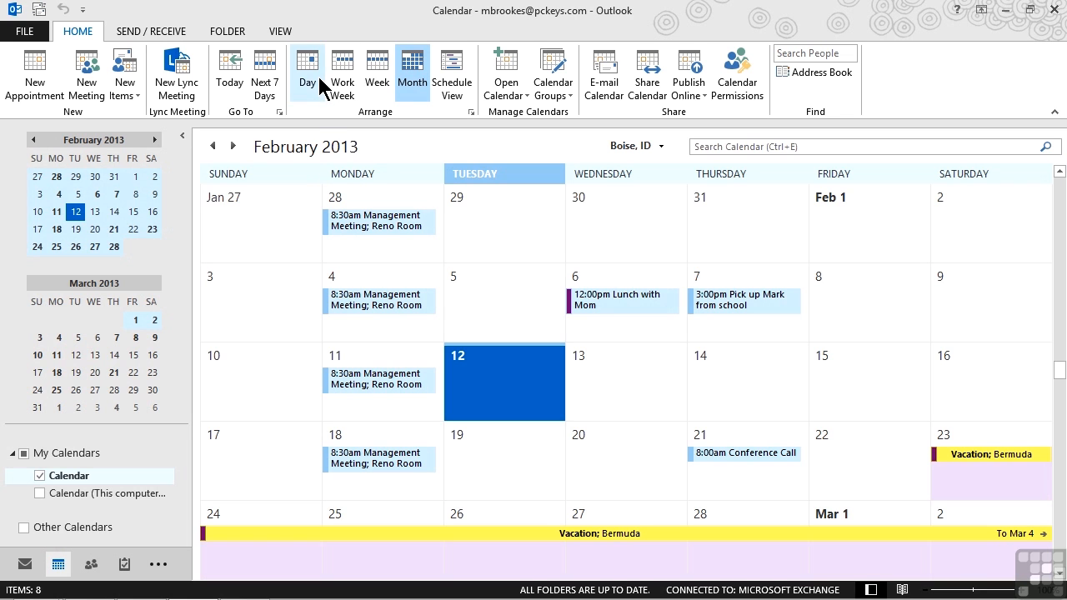
mouse_move(377, 73)
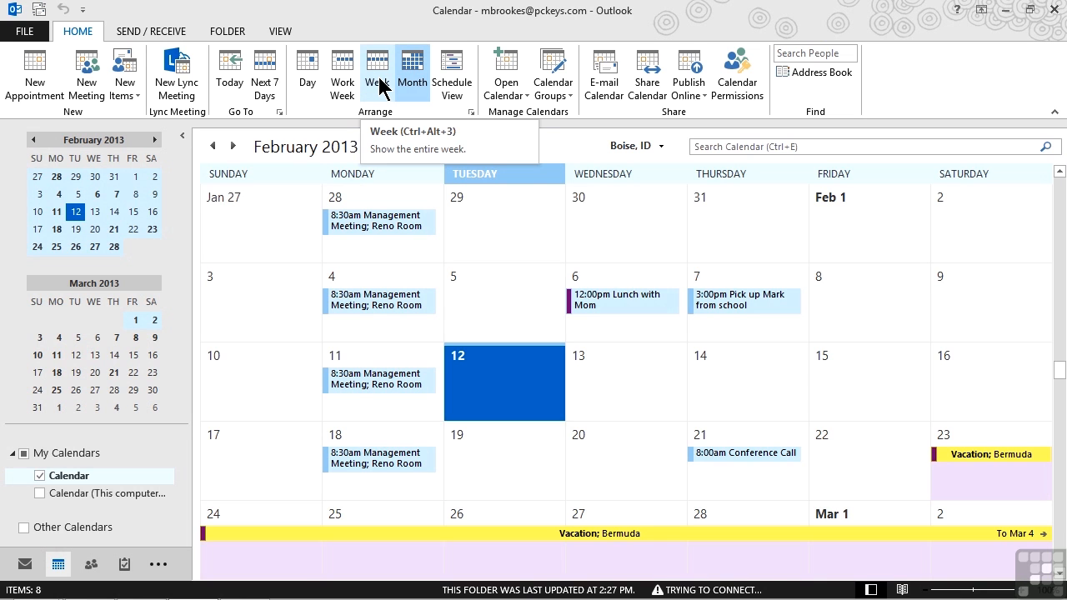
mouse_move(341, 74)
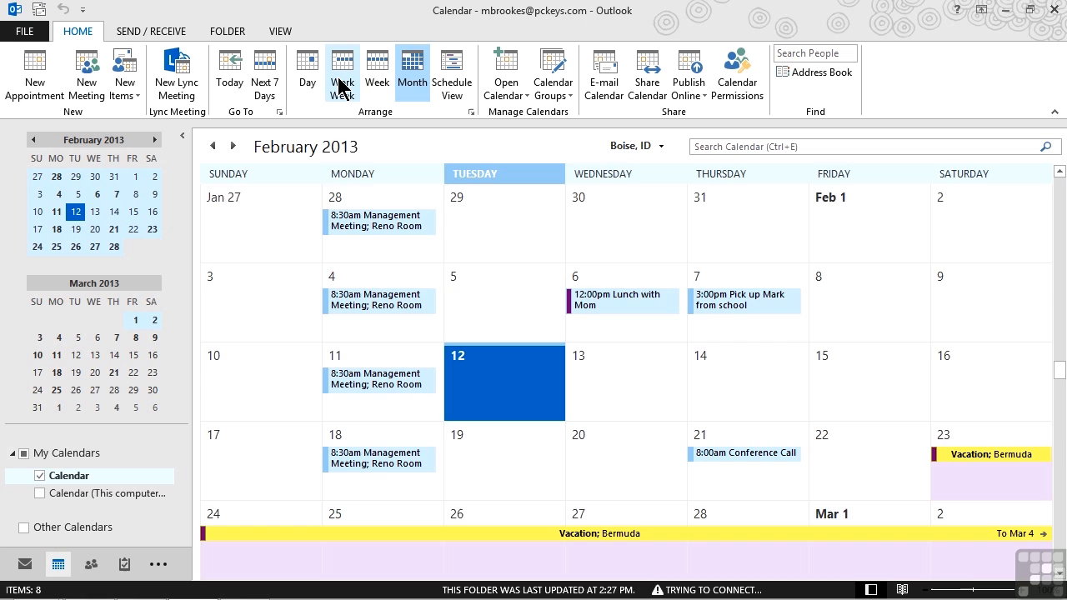
- Switch the calendar to Work Week view showing February 11–15, 2013
click(342, 75)
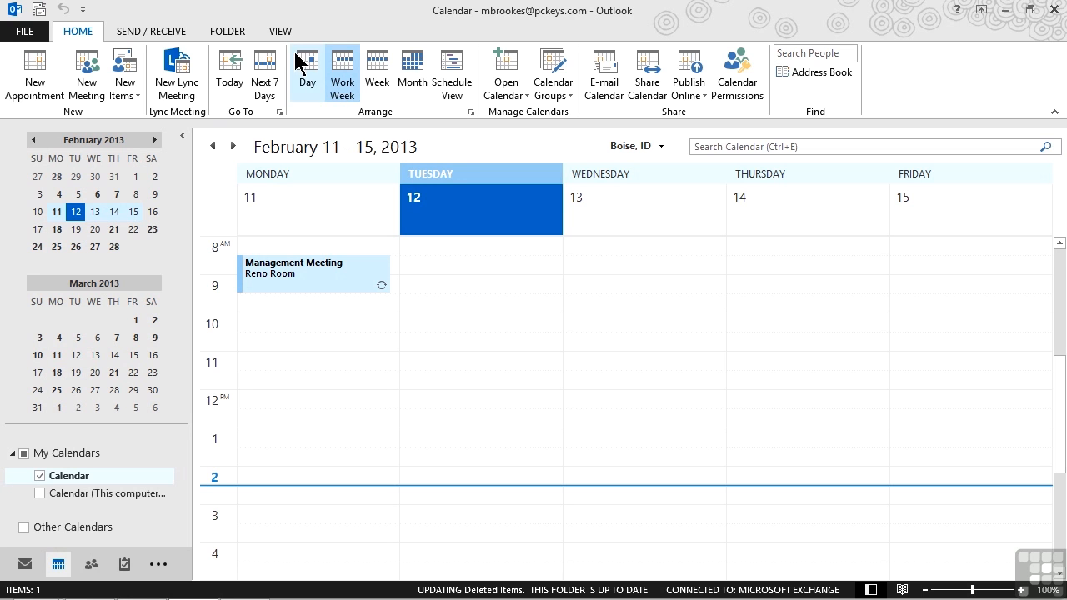
- Go to the View ribbon to reach the Daily Task List layout options
click(280, 30)
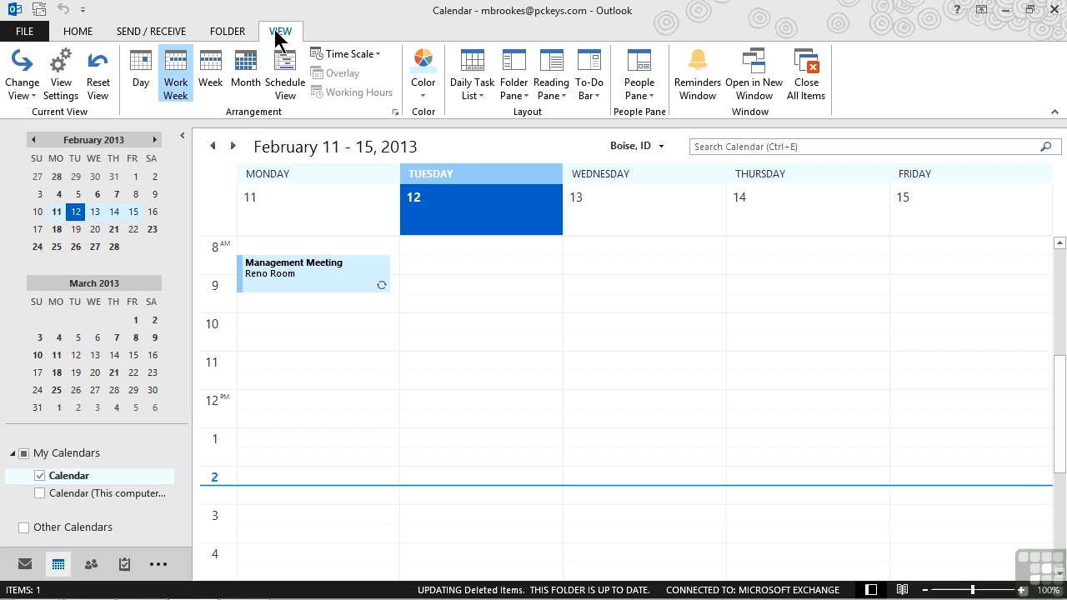
mouse_move(472, 73)
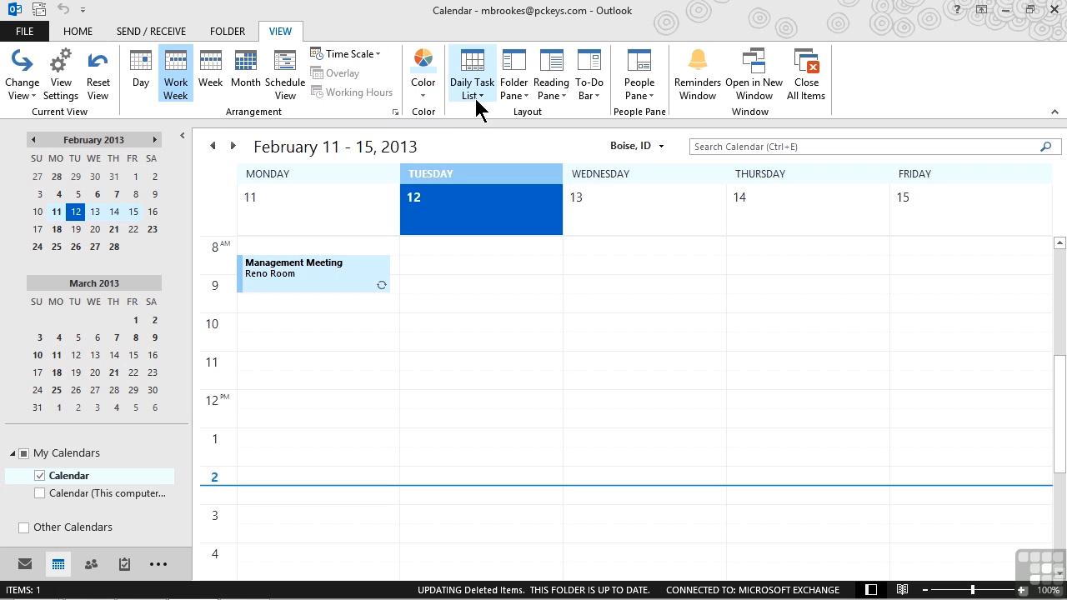
mouse_move(470, 75)
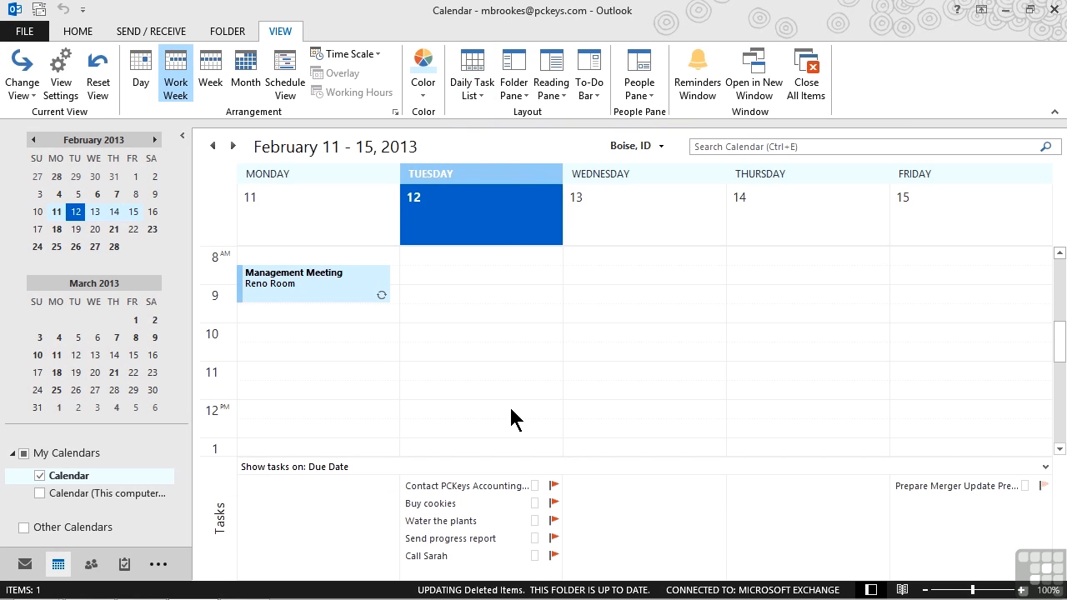
mouse_move(477, 506)
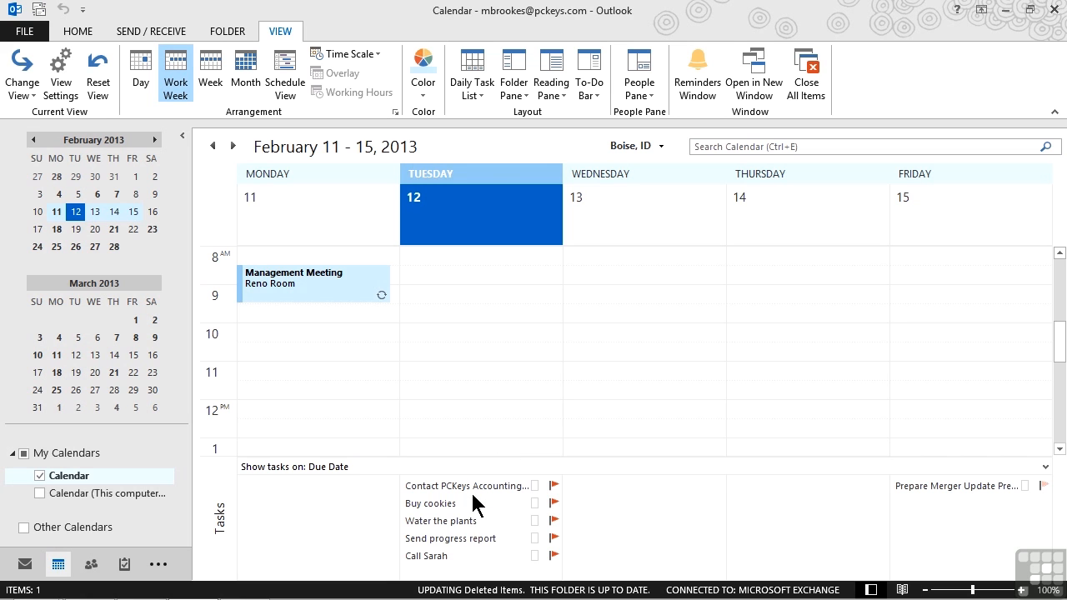
mouse_move(430, 503)
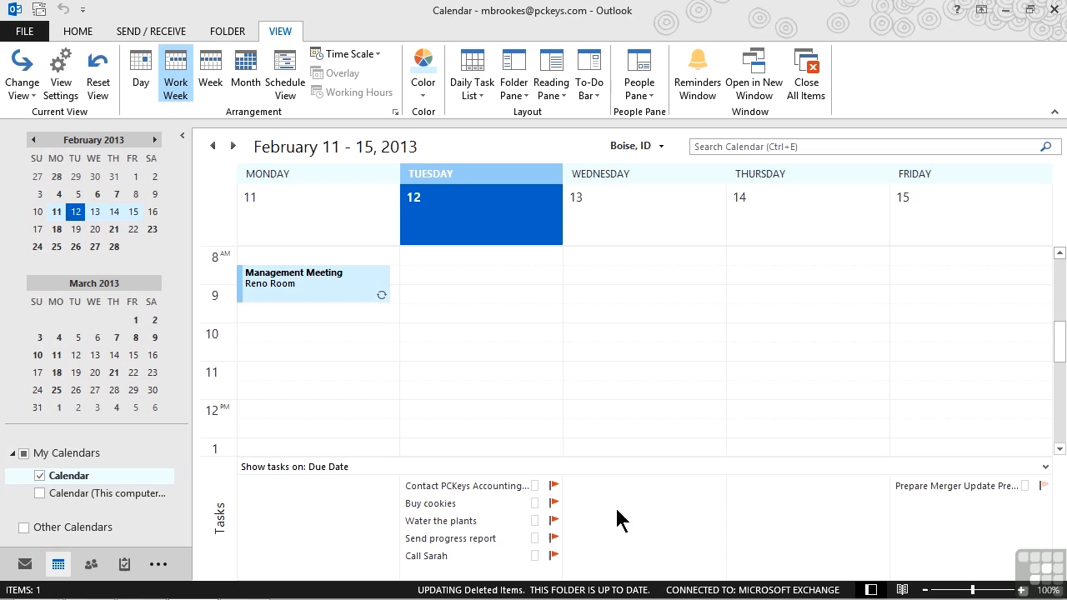
mouse_move(474, 524)
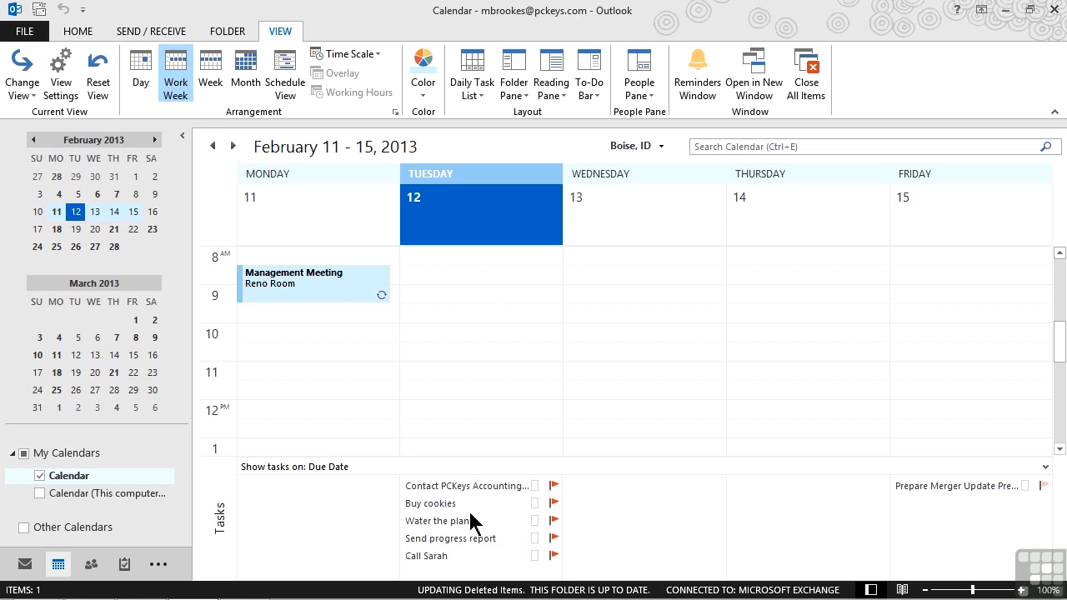
mouse_move(442, 520)
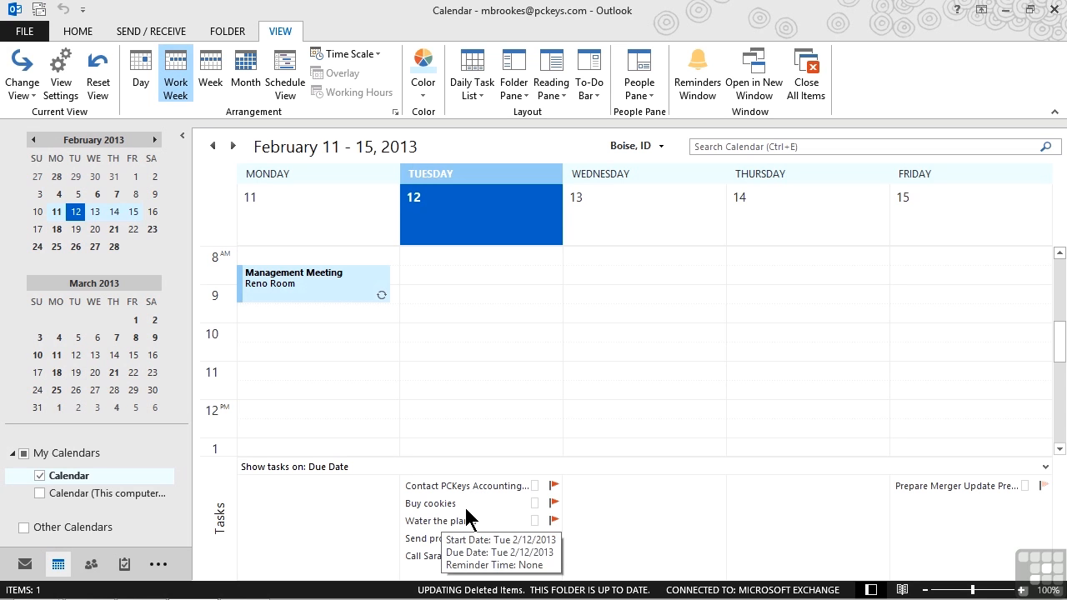
mouse_move(441, 481)
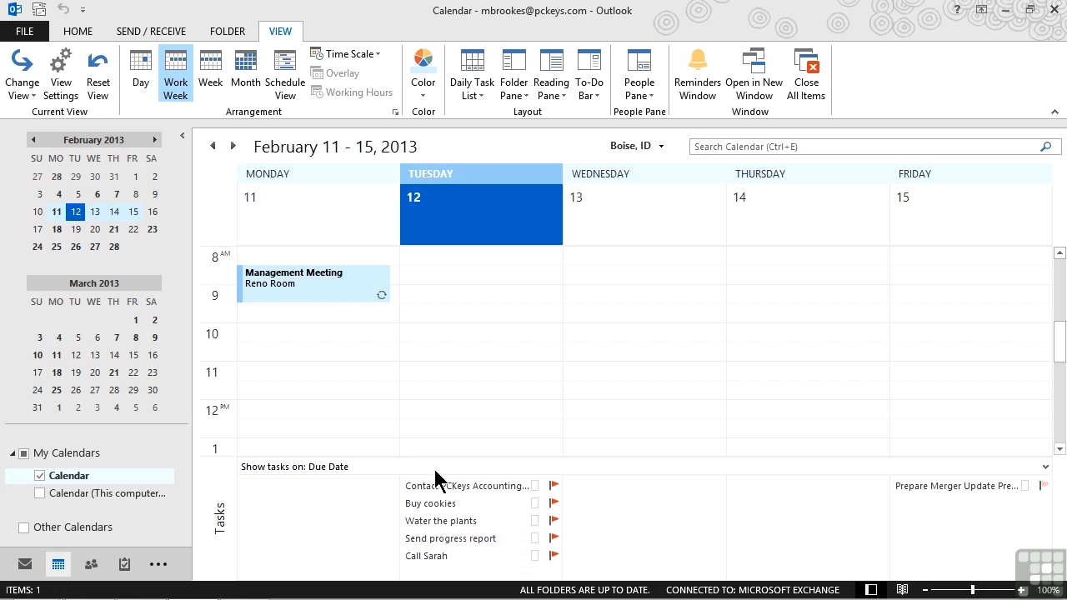
mouse_move(341, 473)
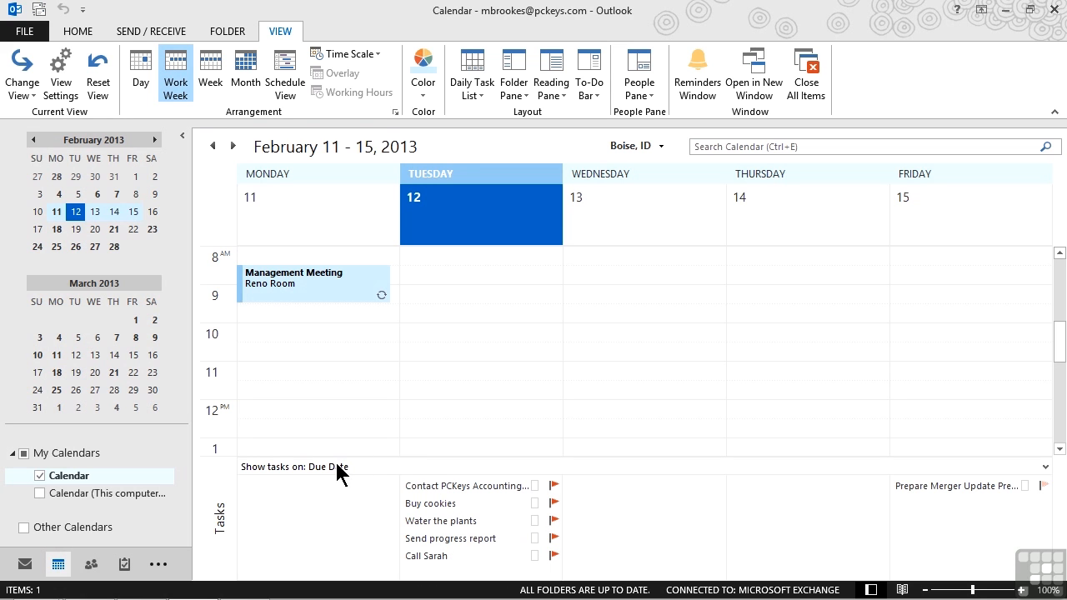
mouse_move(325, 477)
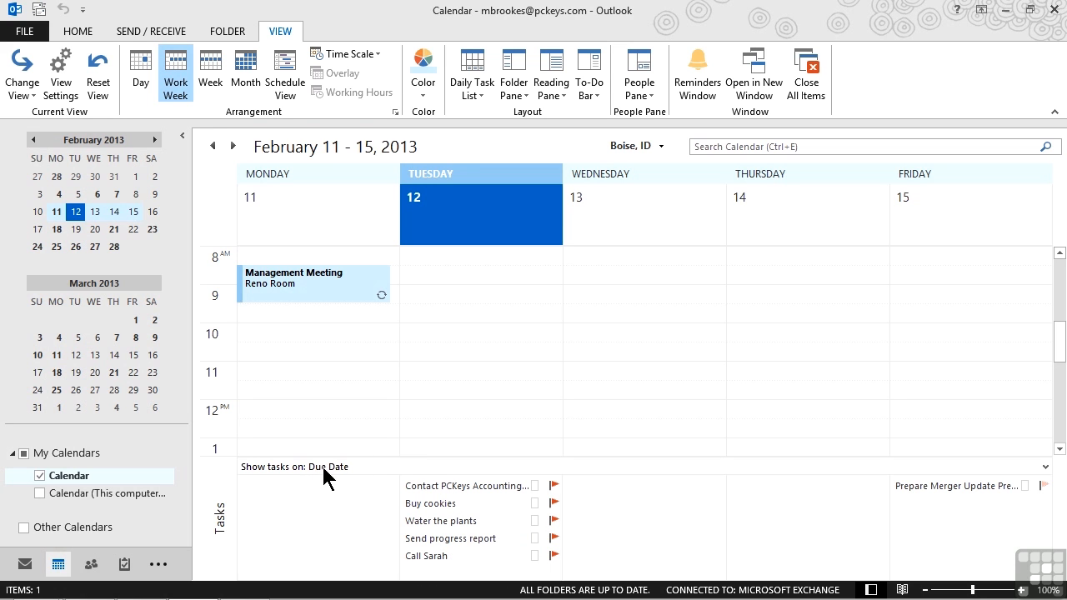
mouse_move(383, 473)
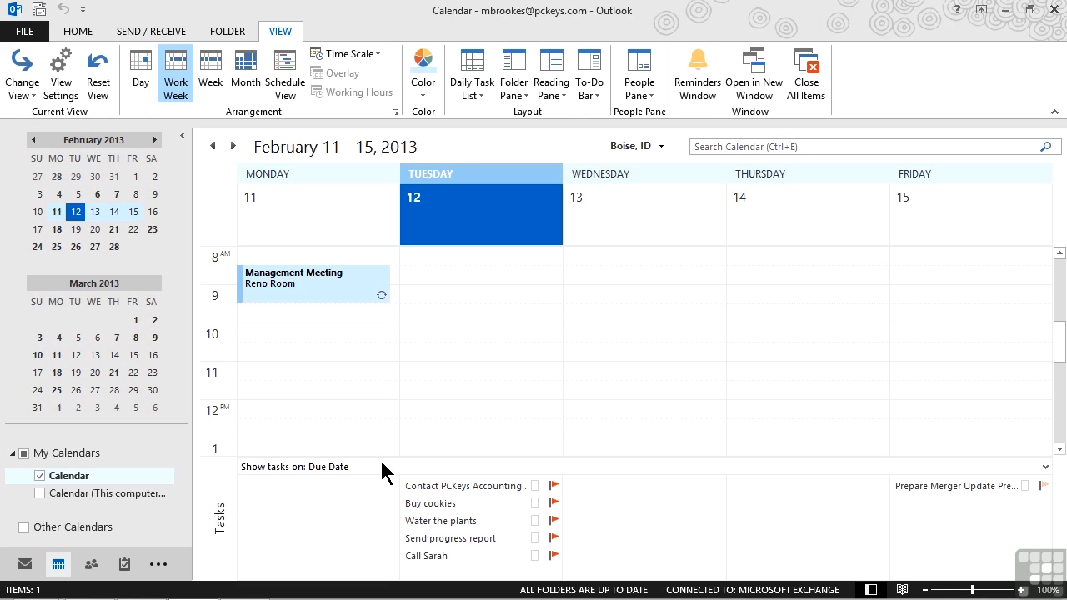
click(293, 467)
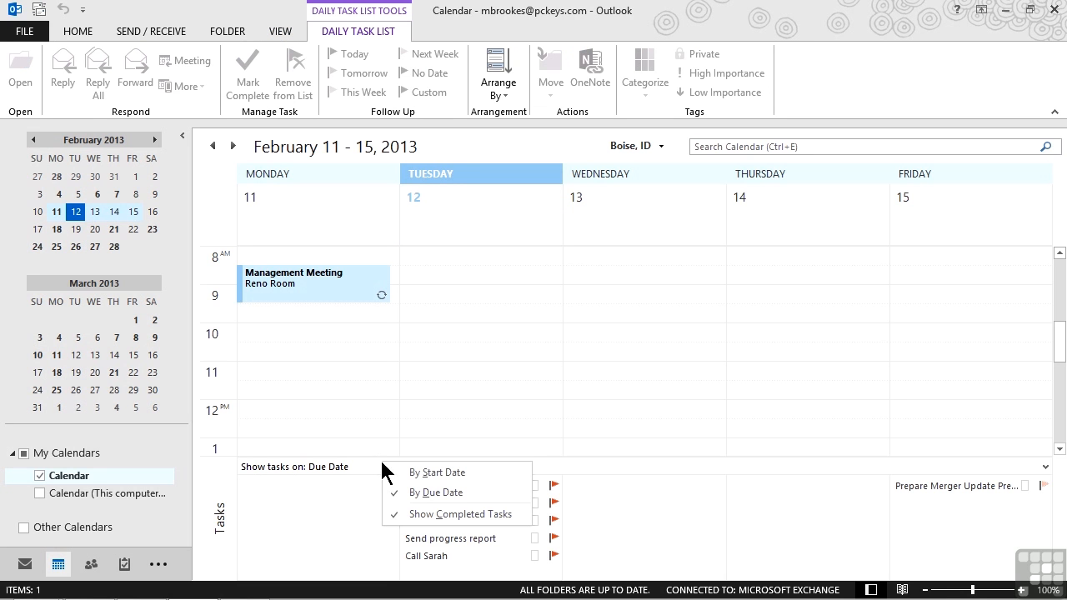
mouse_move(434, 474)
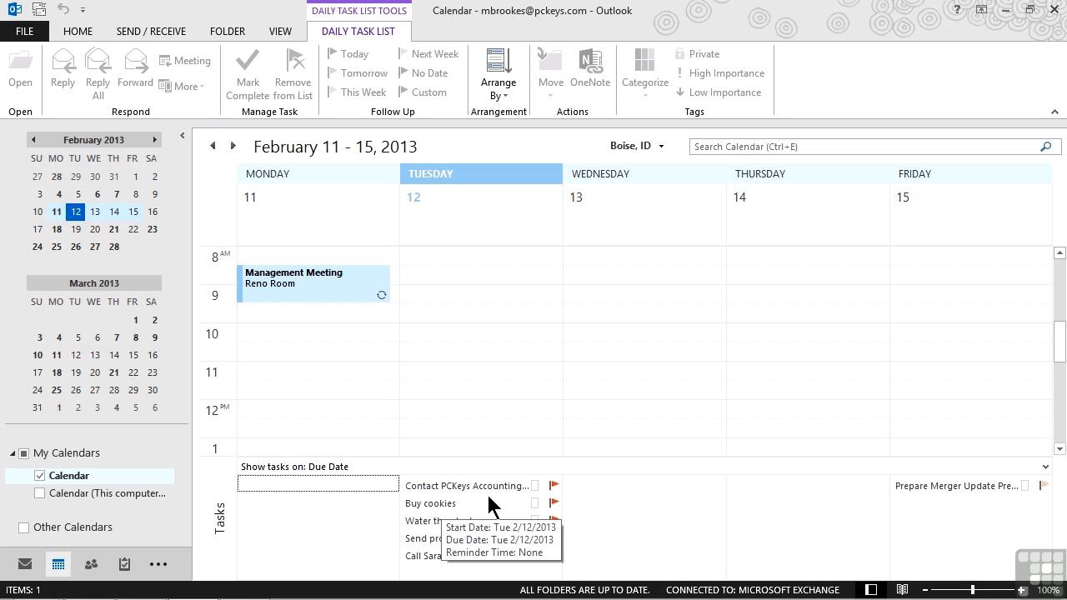
mouse_move(440, 559)
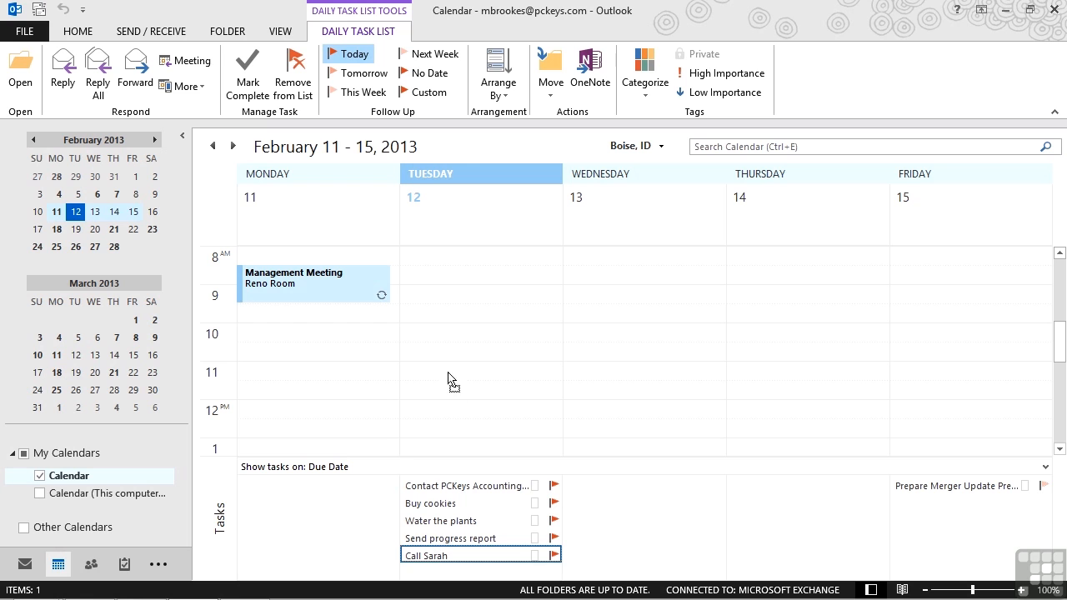
mouse_move(457, 264)
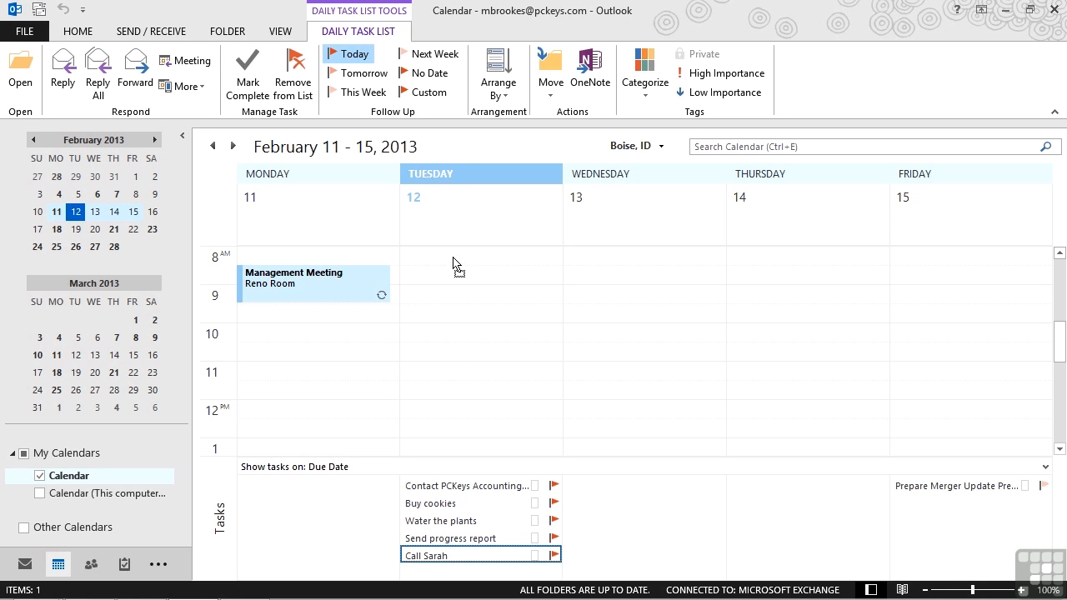
mouse_move(454, 320)
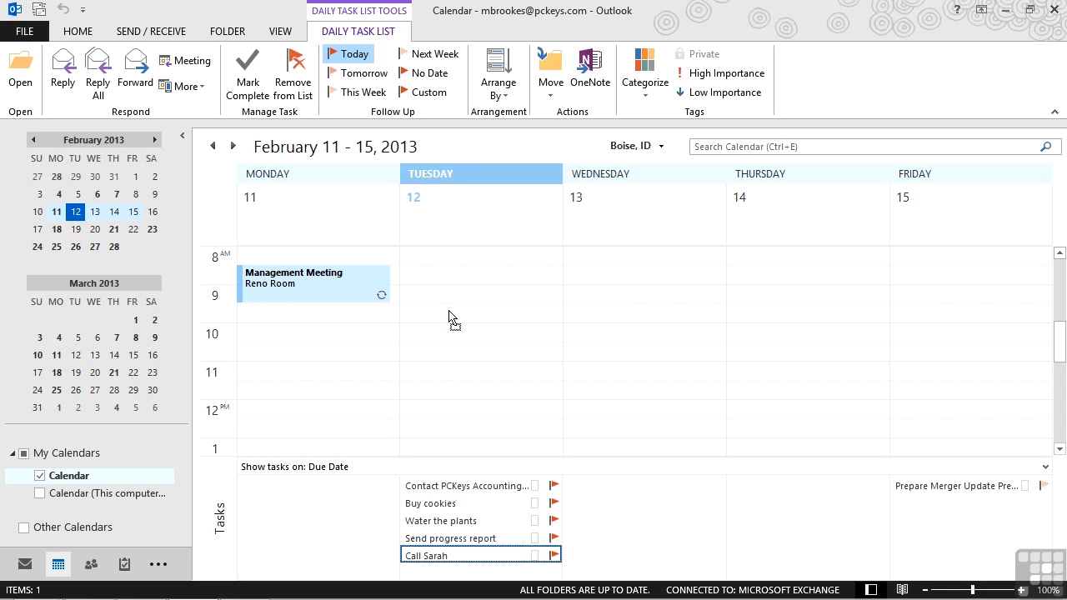
mouse_move(444, 357)
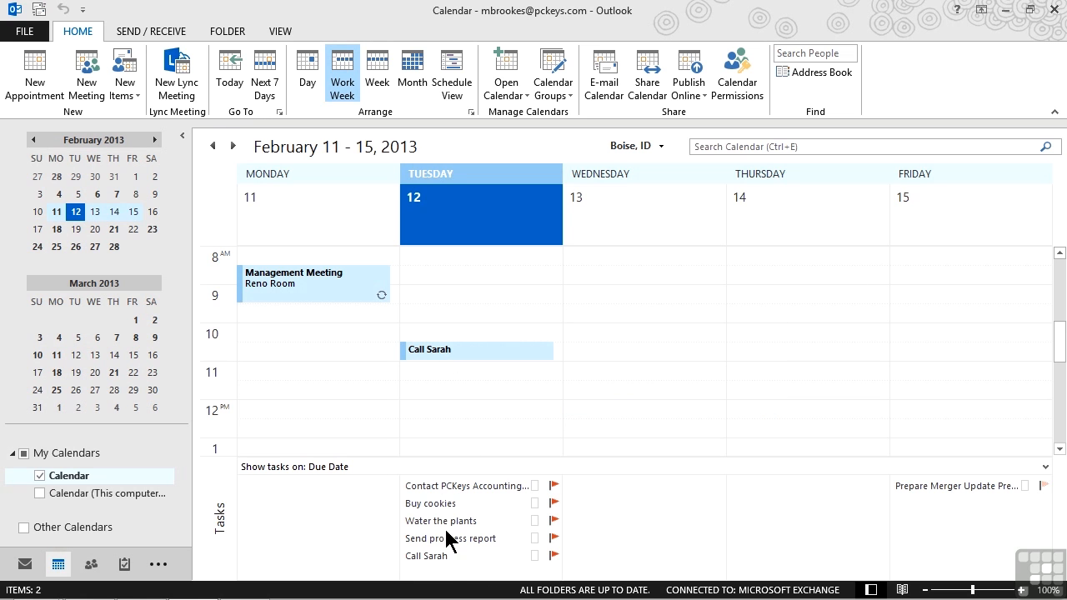
mouse_move(451, 539)
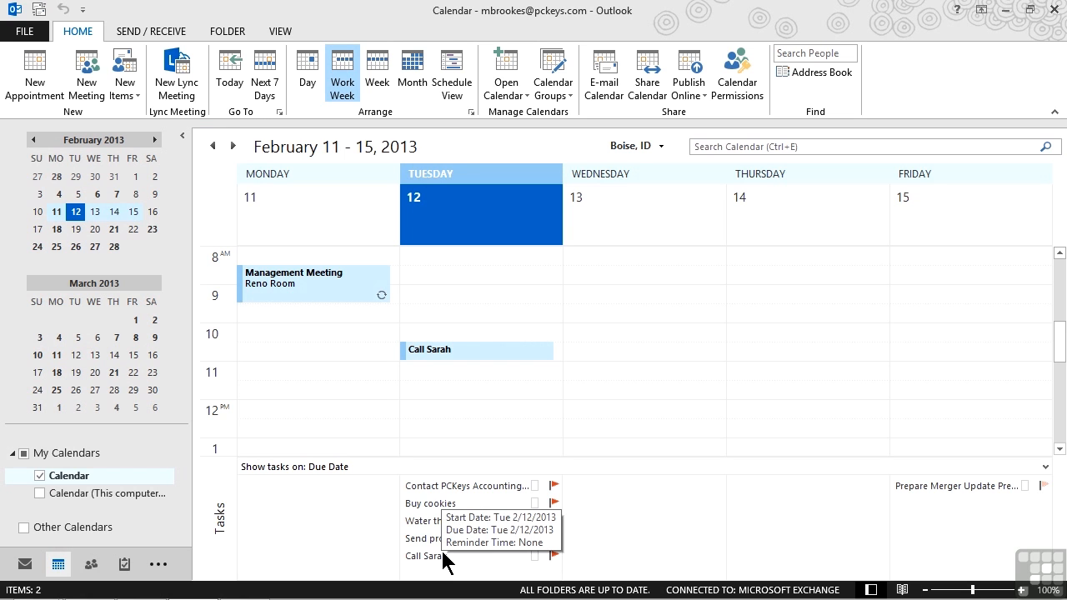
mouse_move(447, 376)
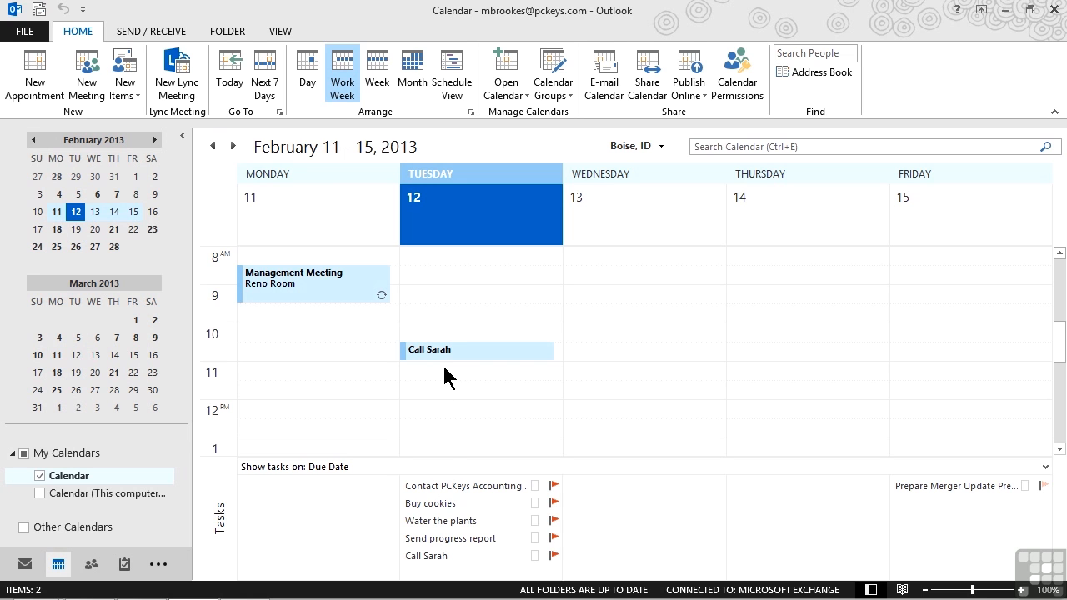
mouse_move(824, 487)
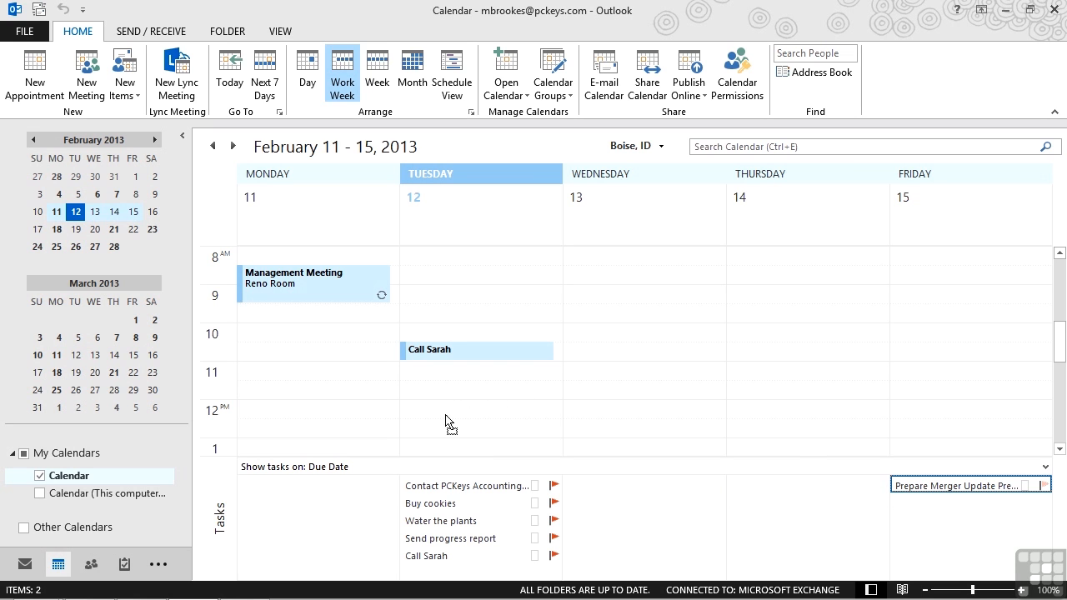
mouse_move(440, 437)
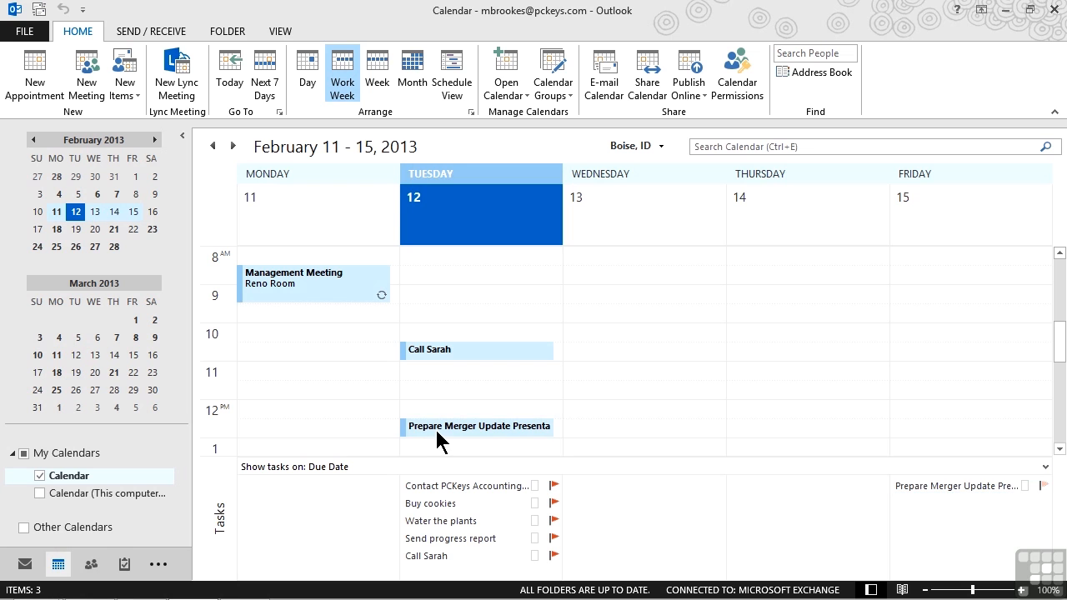
mouse_move(487, 440)
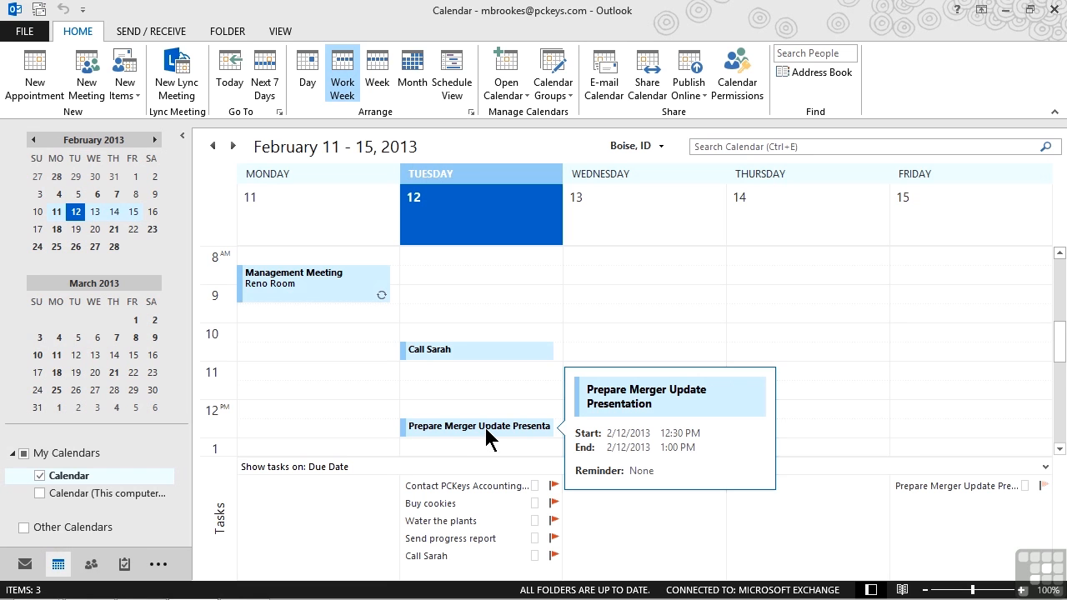
- Stretch Tuesday's Prepare Merger Update Presentation appointment from 12:30 down to 2:00 PM
scroll(down, 3)
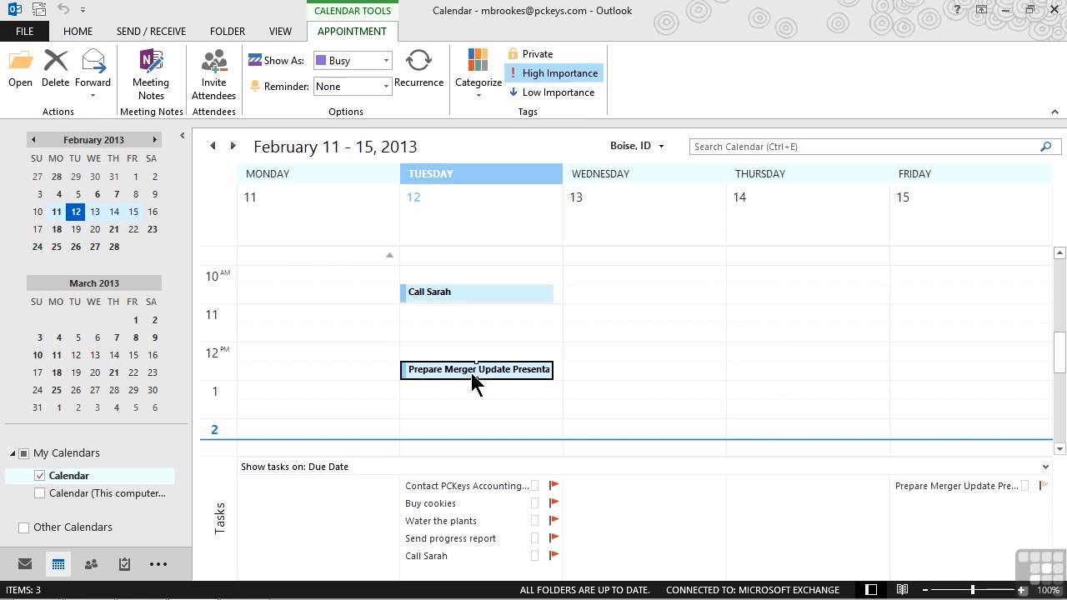
mouse_move(477, 371)
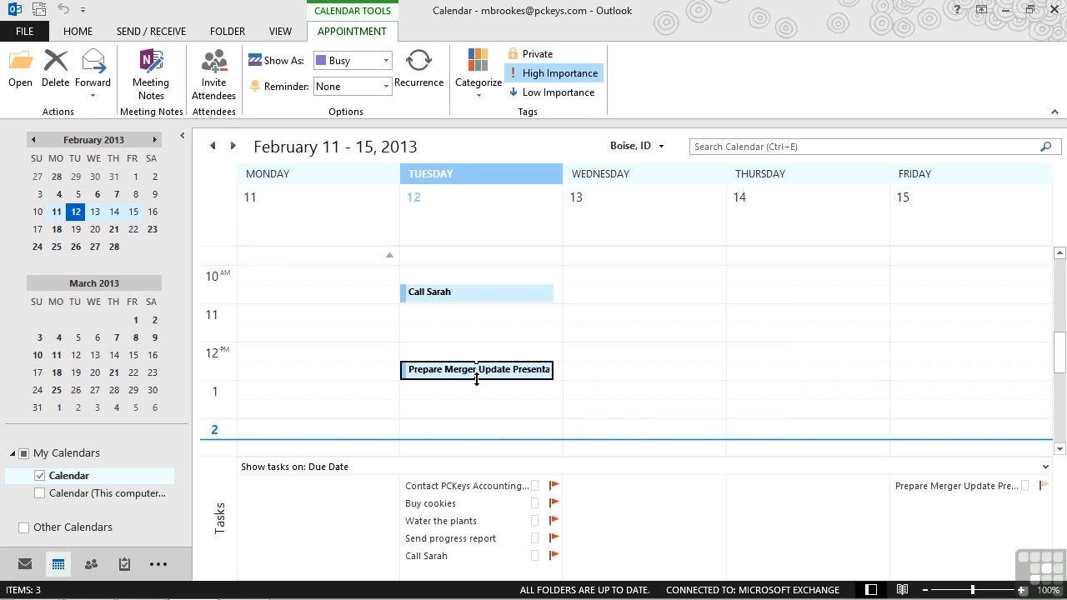
drag(477, 380, 470, 425)
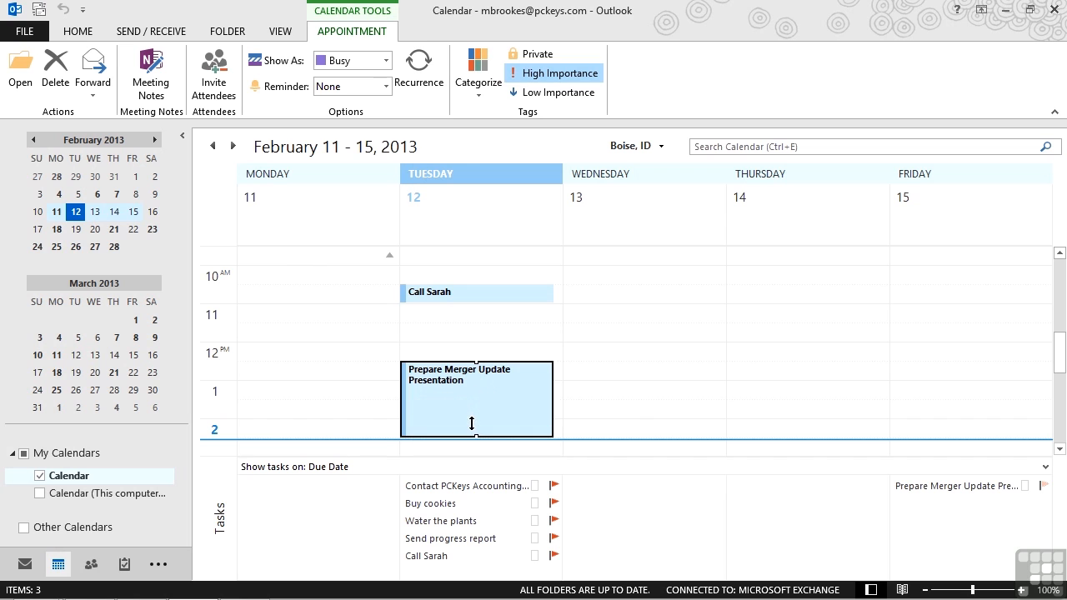